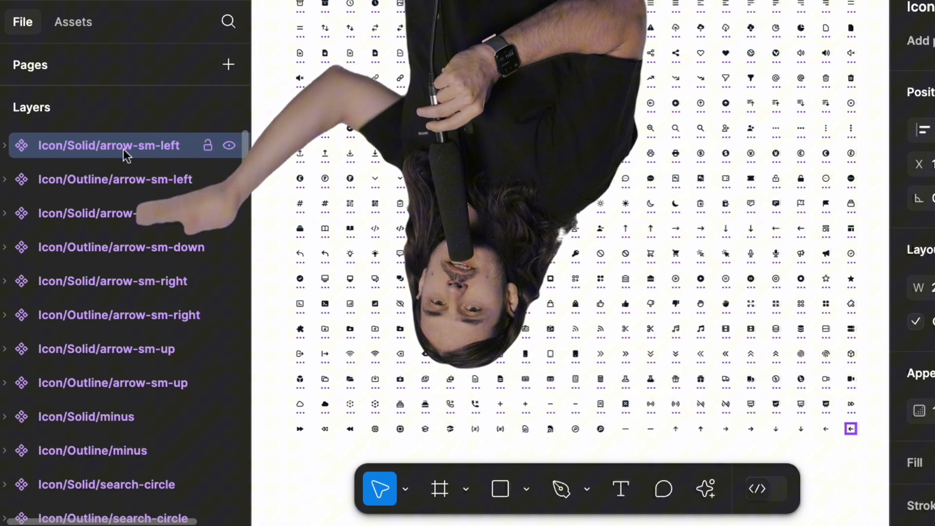
- Select a couple of Icon/Outline components in the icon grid
click(115, 179)
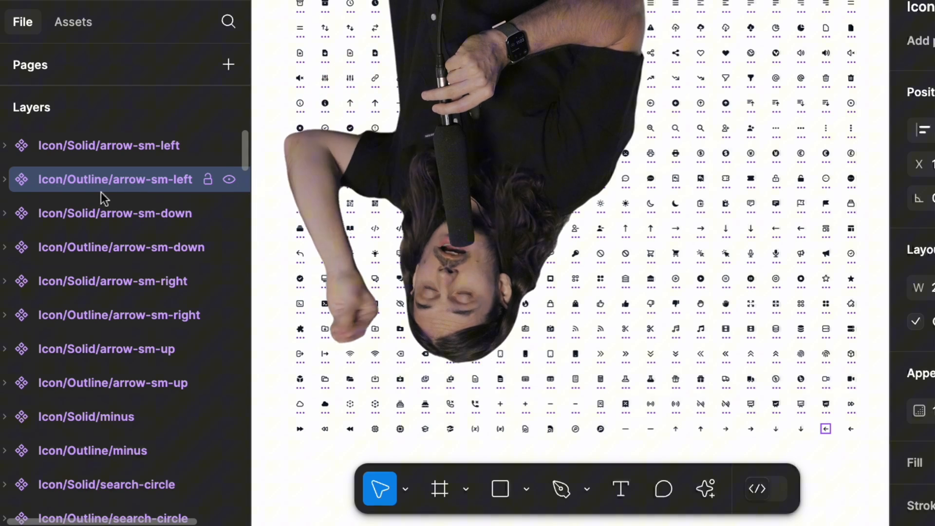
click(108, 145)
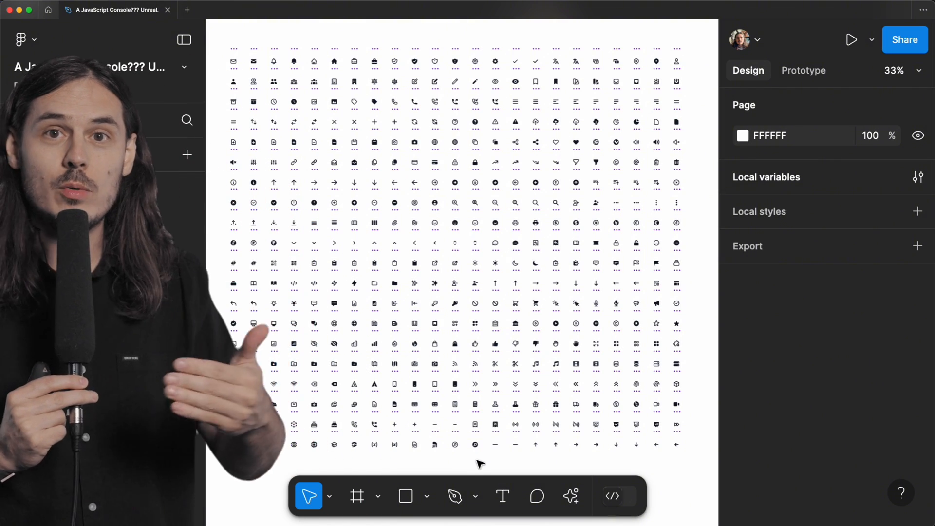
- Use Quick actions to search 'console' and show the developer console
click(571, 495)
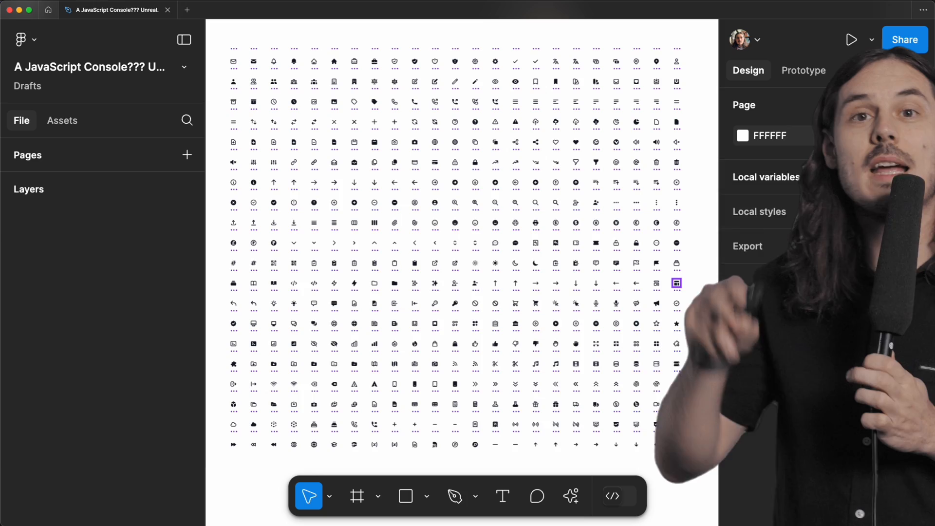
text(consol)
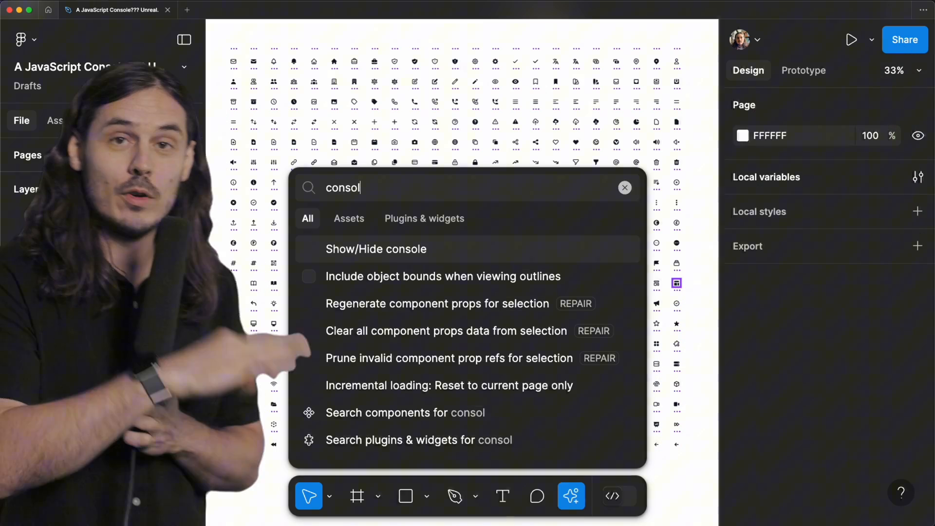
click(376, 248)
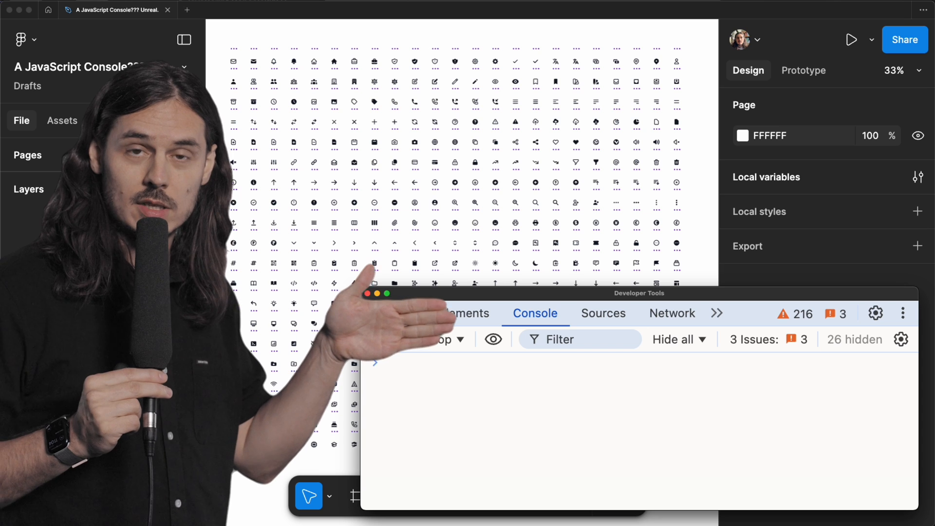
text(const tr)
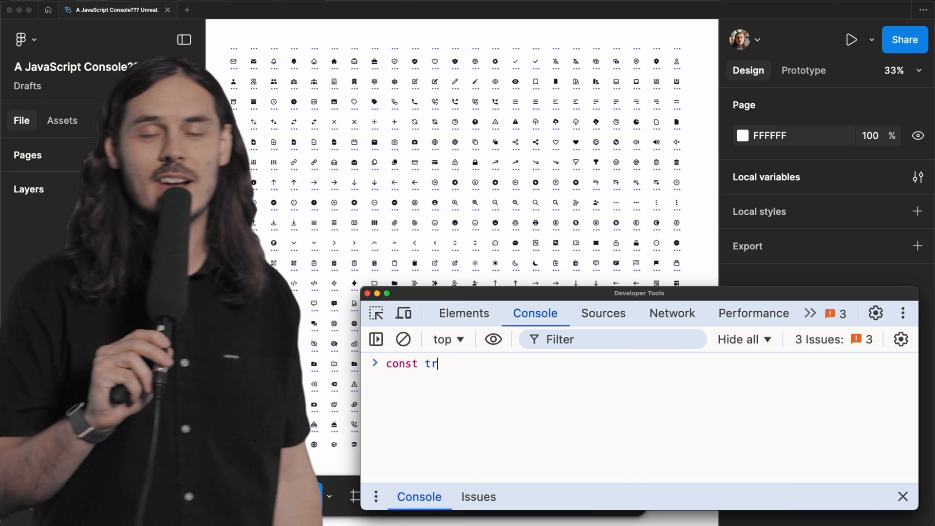
text(uck = "🚚")
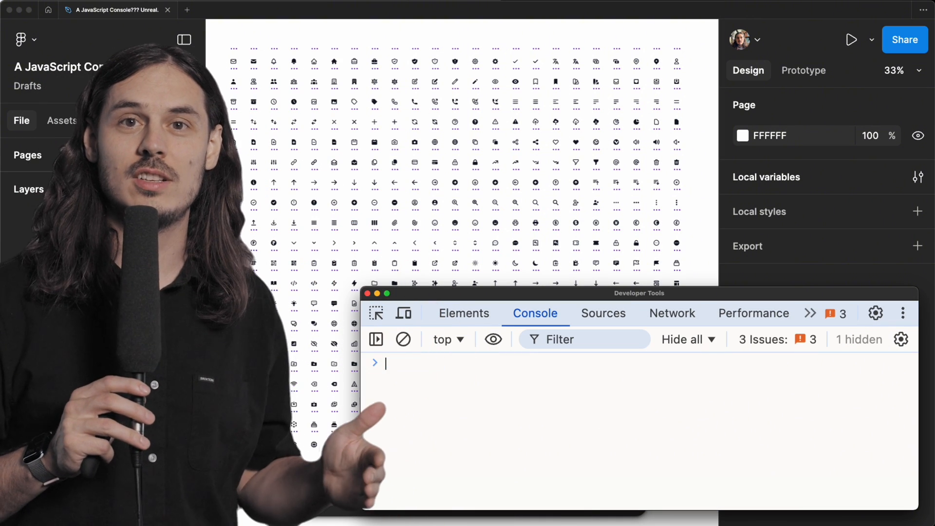
text(ok. we get)
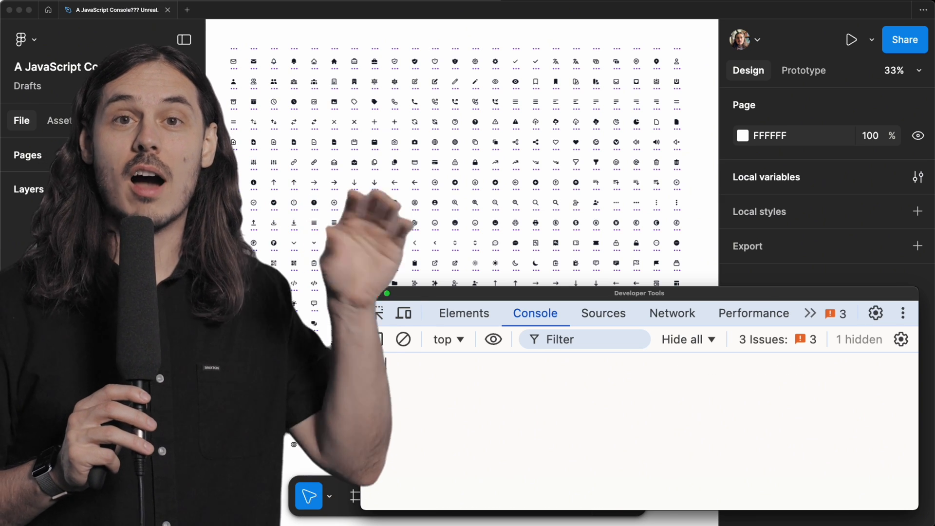
text(read)
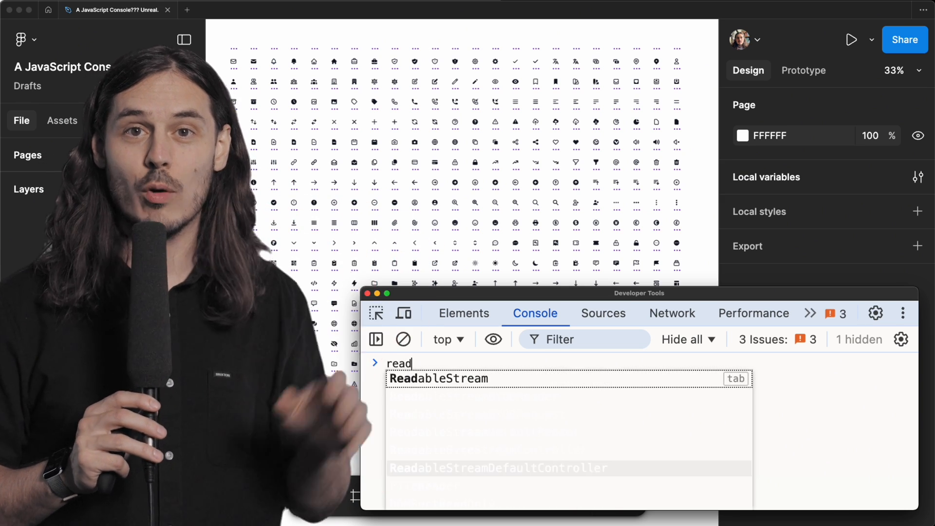
text(when. you. are)
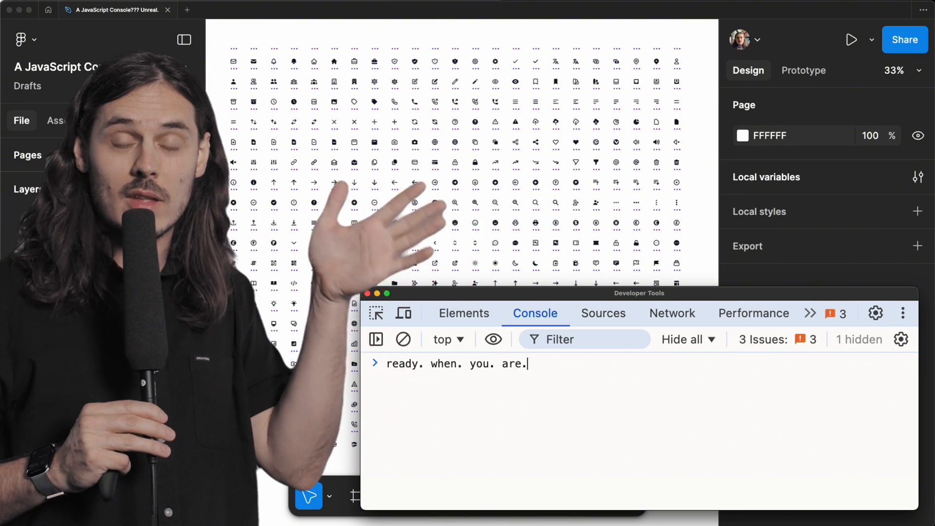
text(......)
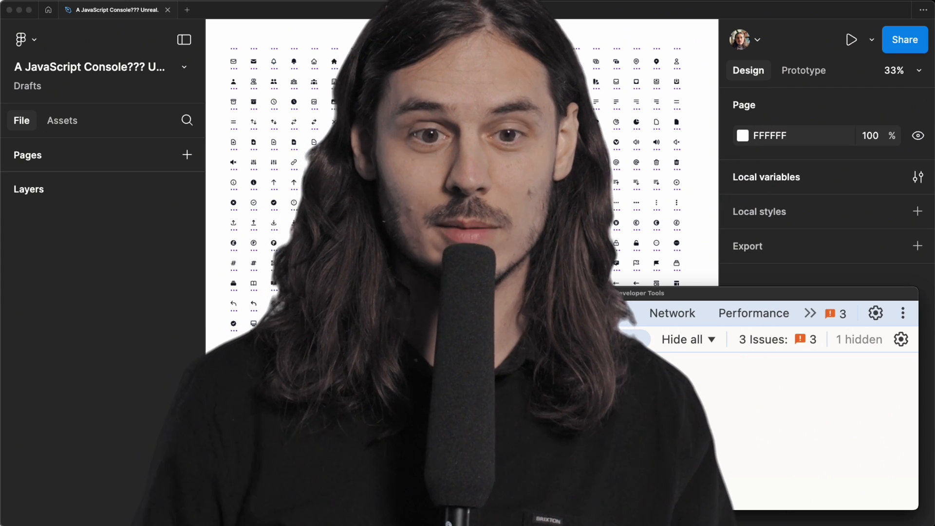
click(535, 313)
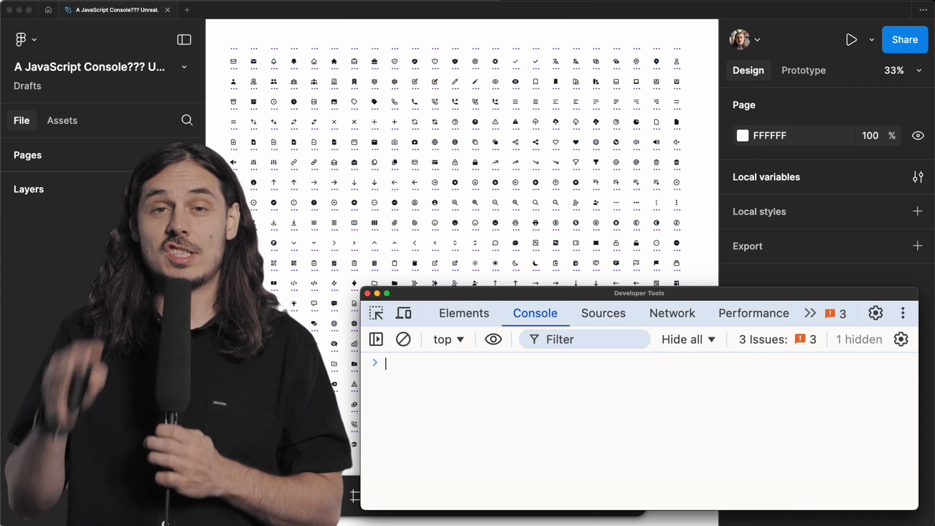
- Run figma.currentPage.selection = children.filter(node => node.name.startsWith("Icon/Outline")) in the console
text(figma.currentPage.s)
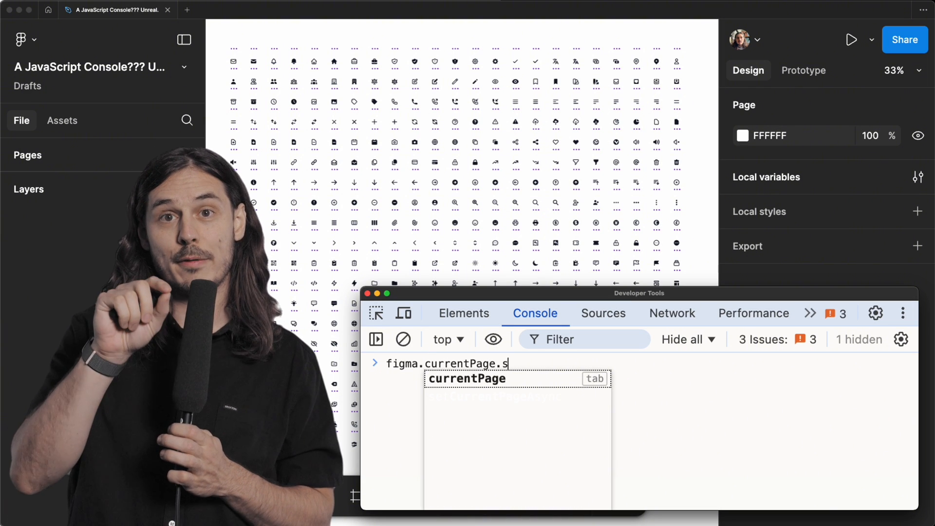
text(election =)
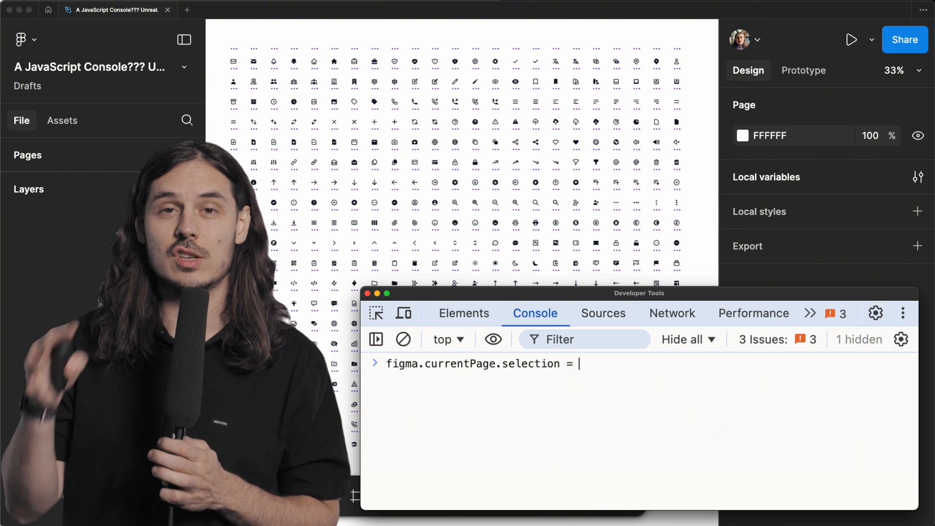
text(figma.cu)
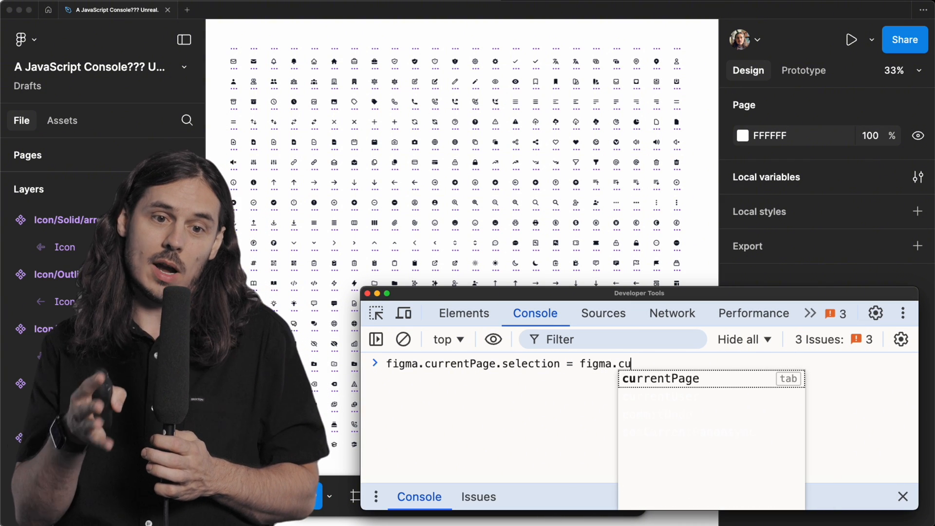
text(rrentPage.ch)
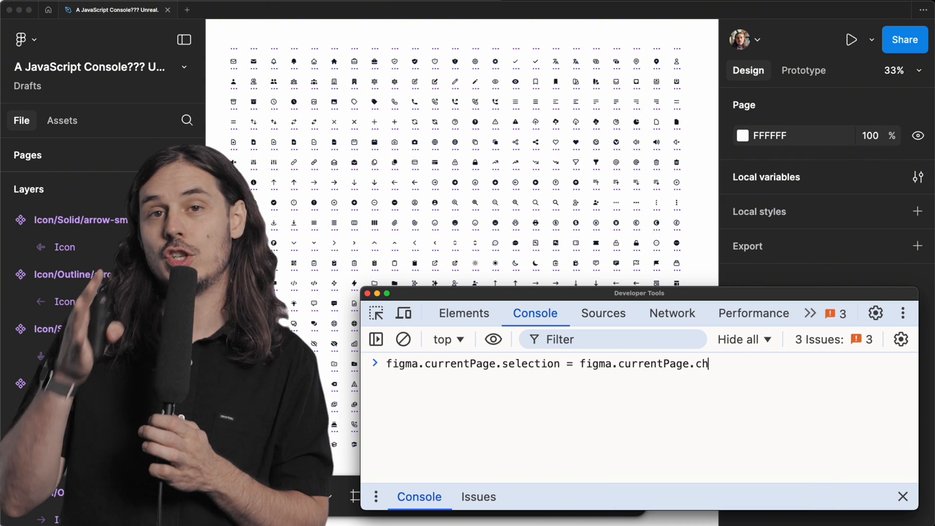
text(ildren.filter()
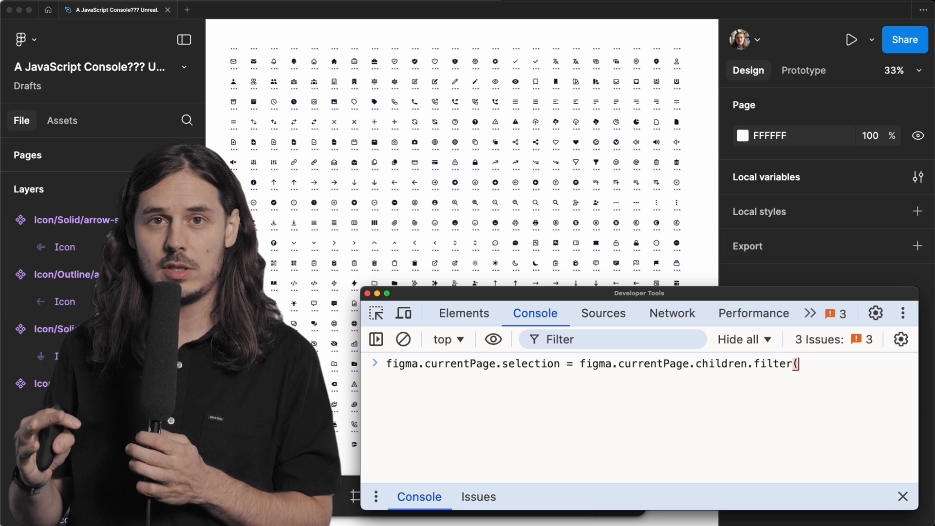
text(())
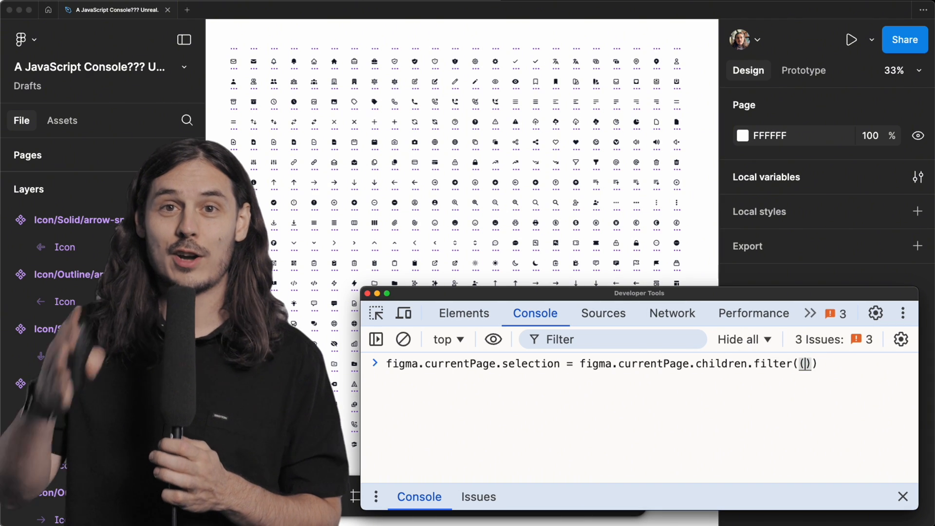
text(node) =>)
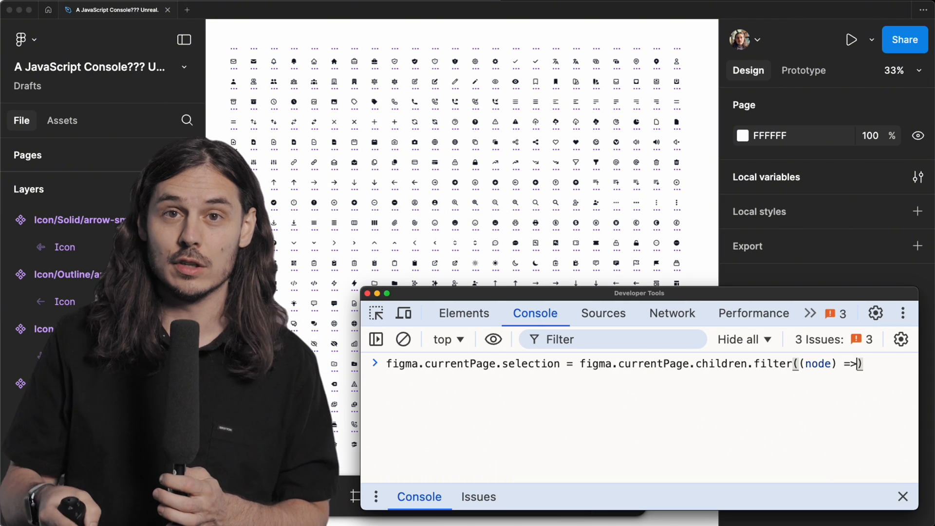
text(node.name.startsW)
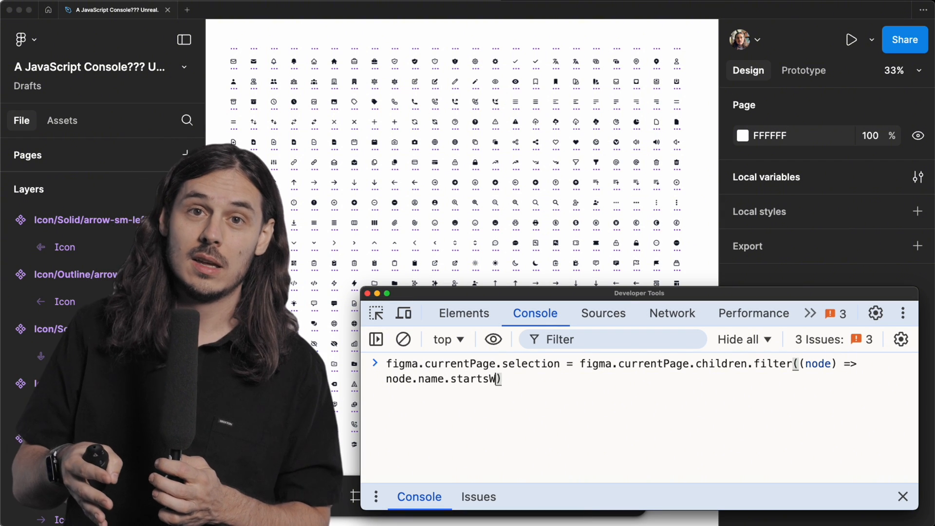
text(ith()
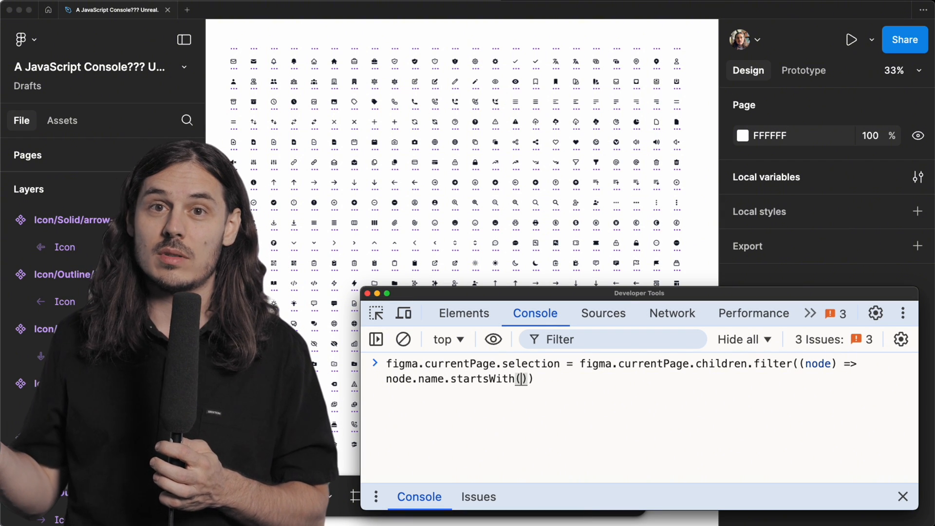
text("Icon/")
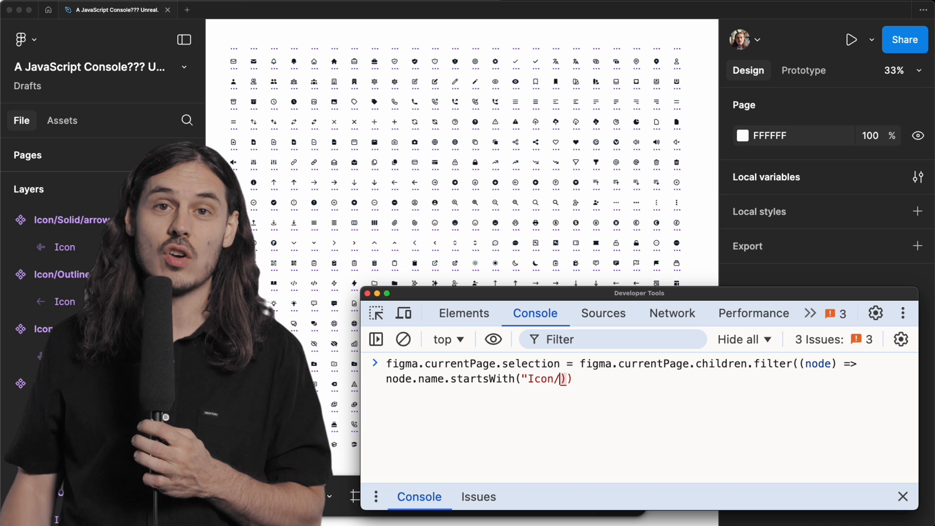
text(Outline)
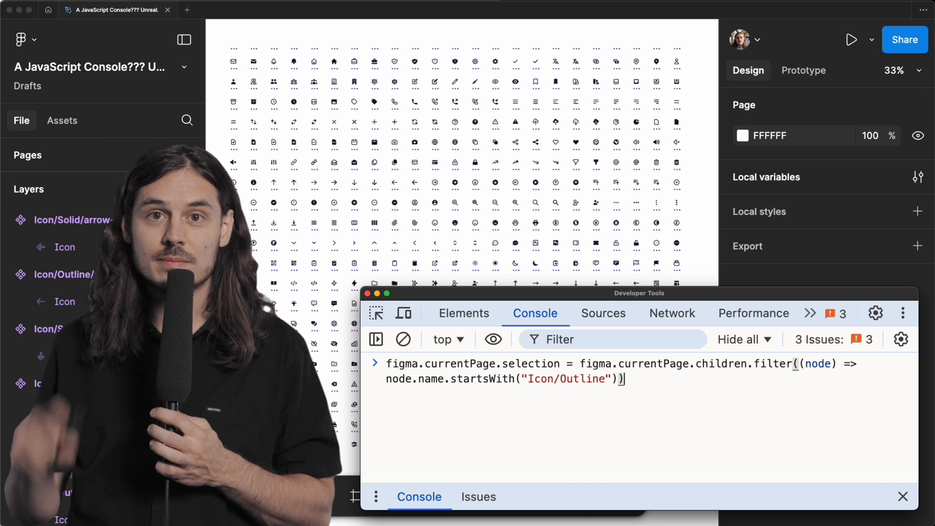
key(Return)
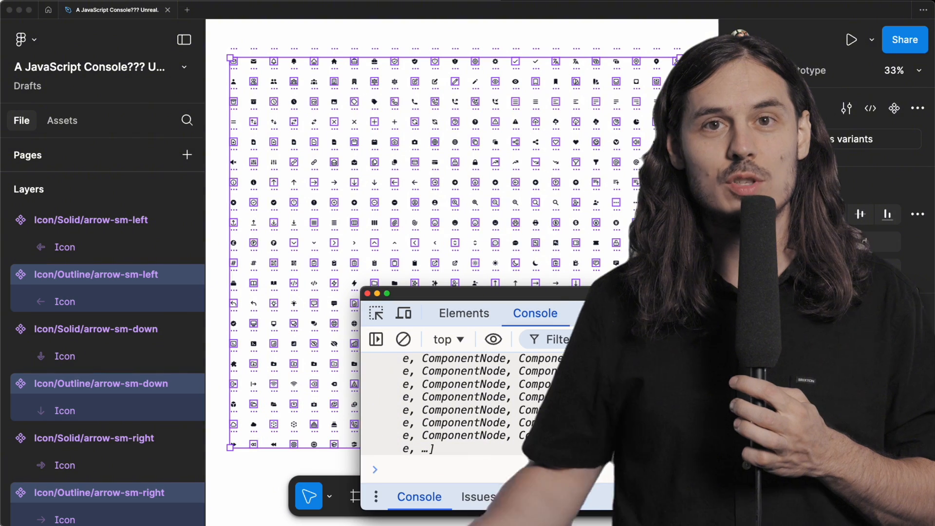